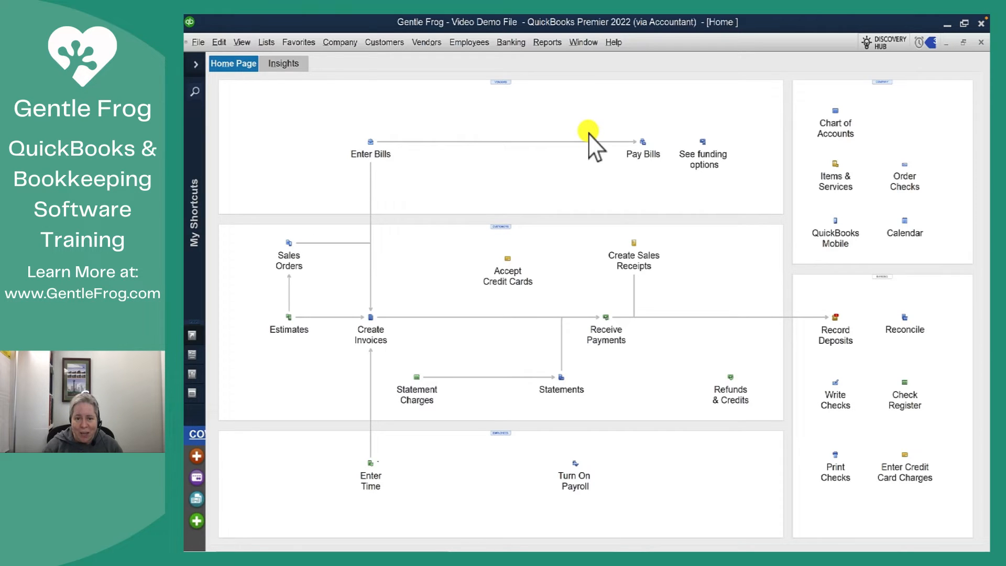
pyautogui.moveTo(363, 84)
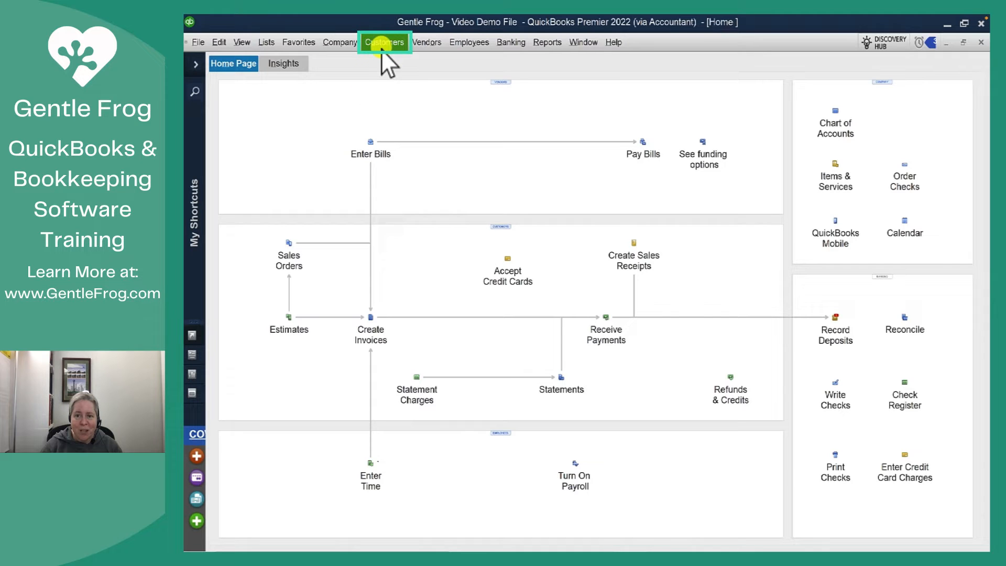
# Start a Receive Payments entry from Sally The Customer with a 750.00 payment amount.
pyautogui.click(385, 42)
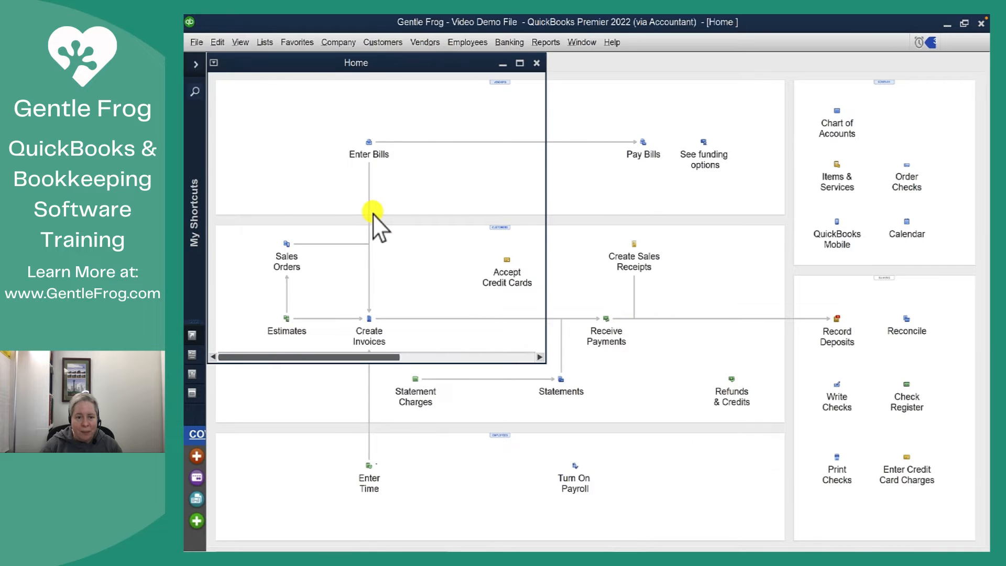
pyautogui.click(605, 320)
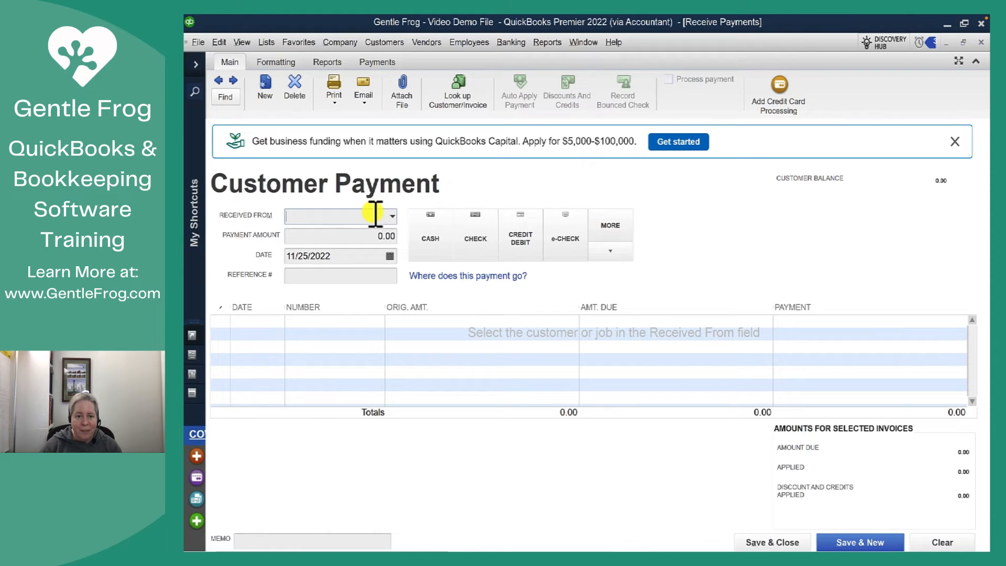
pyautogui.click(334, 216)
pyautogui.write('Sall')
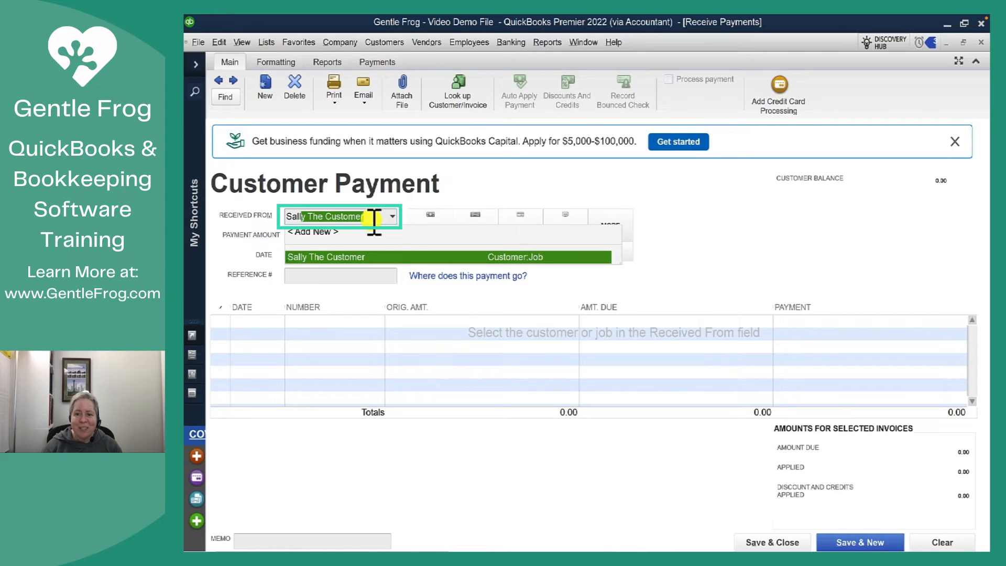
pyautogui.click(326, 256)
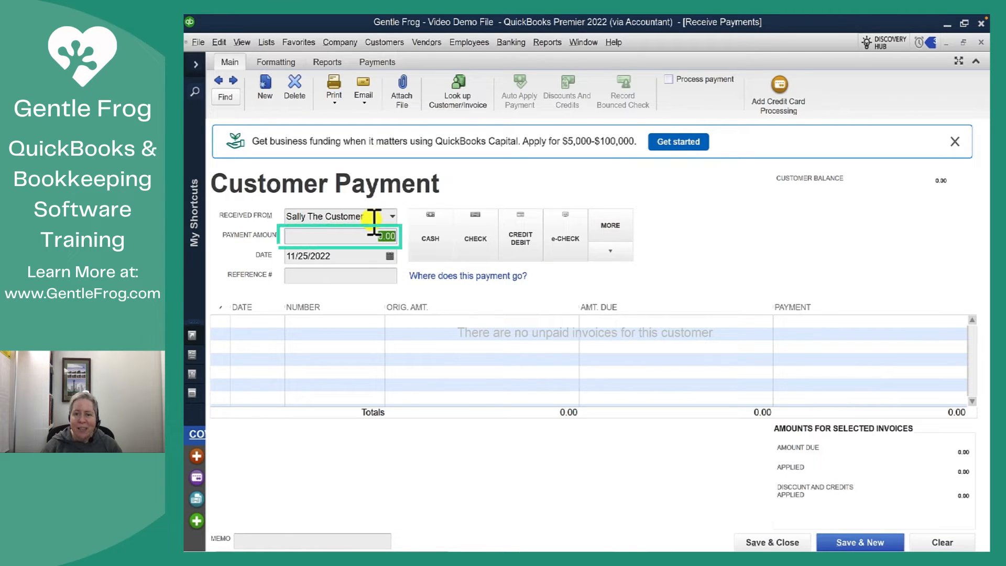
pyautogui.write('750')
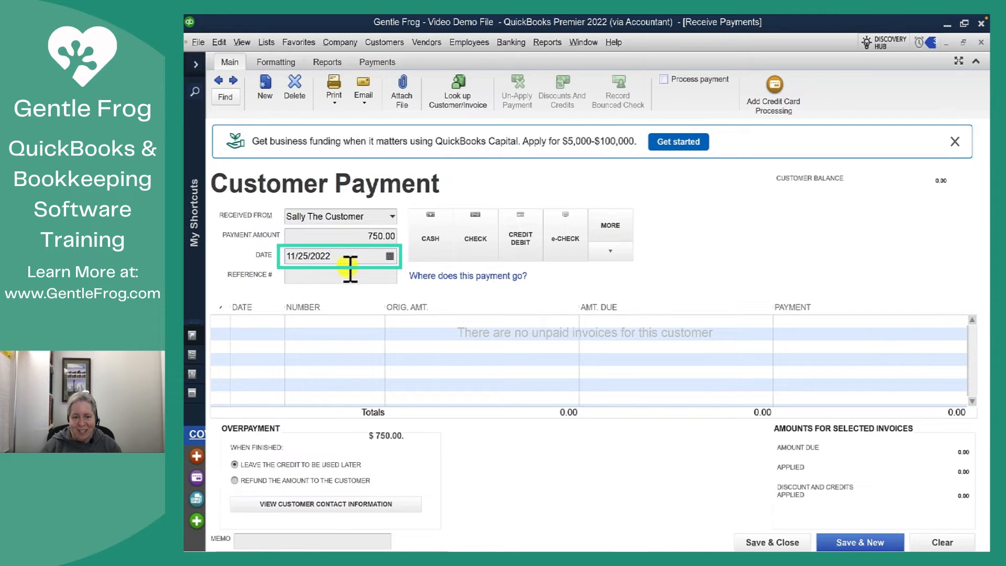
pyautogui.click(339, 274)
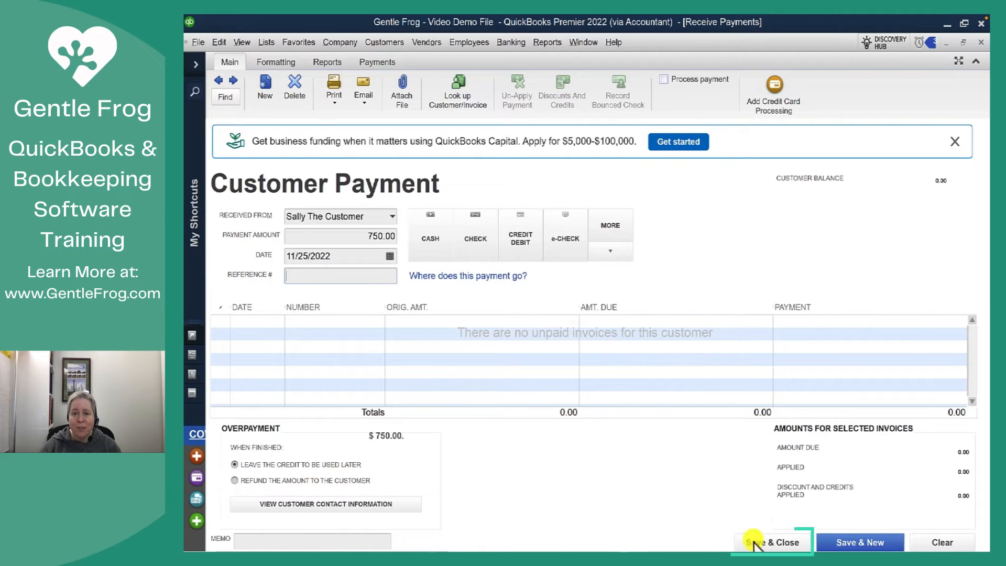
pyautogui.click(773, 542)
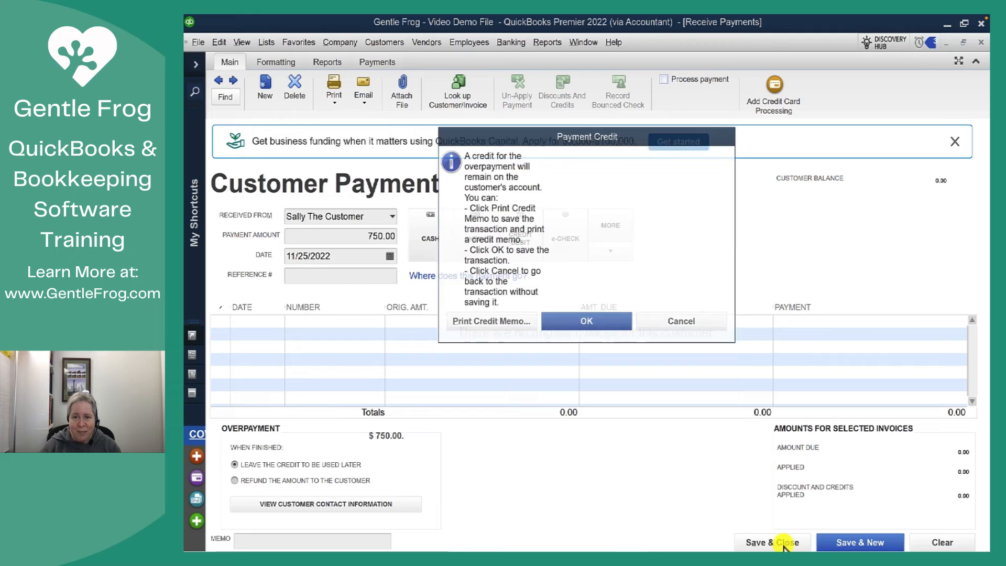
pyautogui.moveTo(585, 322)
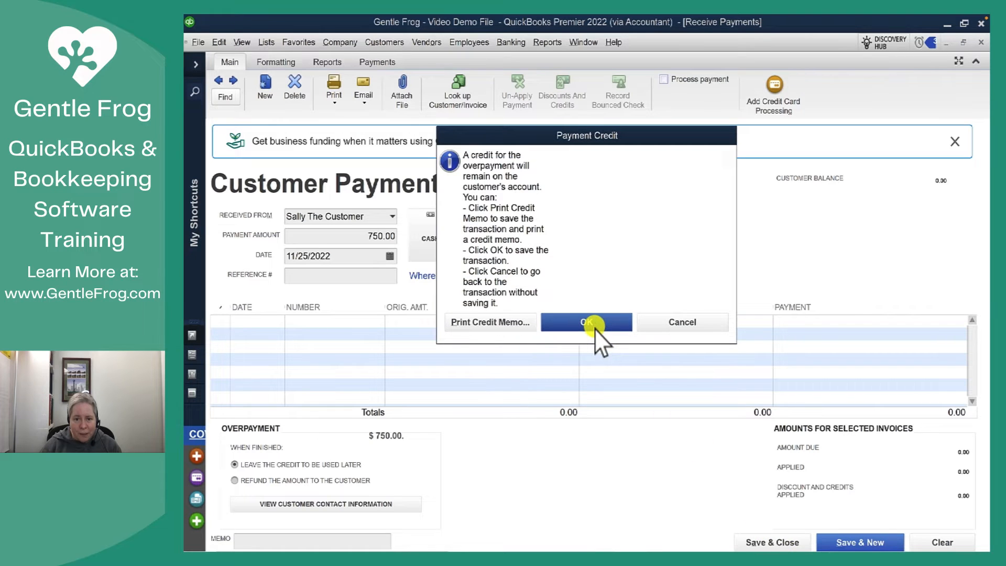
pyautogui.click(585, 321)
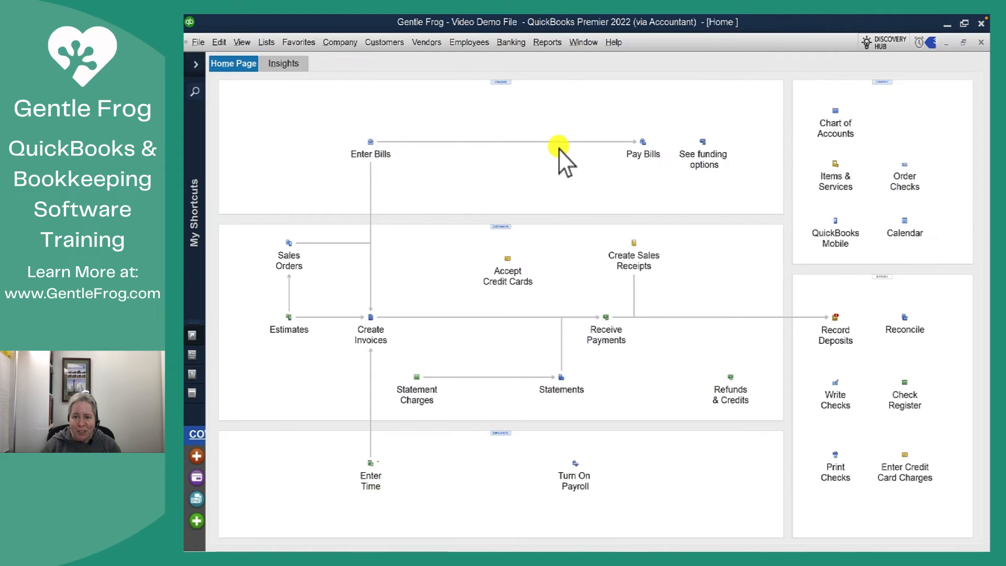
# Bring up the Reports menu to reach the Balance Sheet Standard report.
pyautogui.click(547, 42)
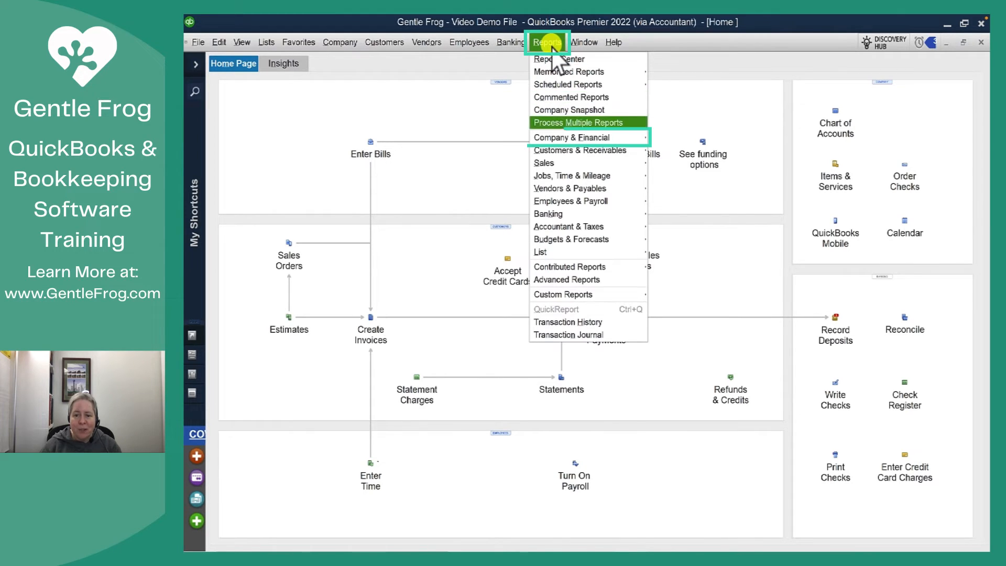
pyautogui.moveTo(570, 137)
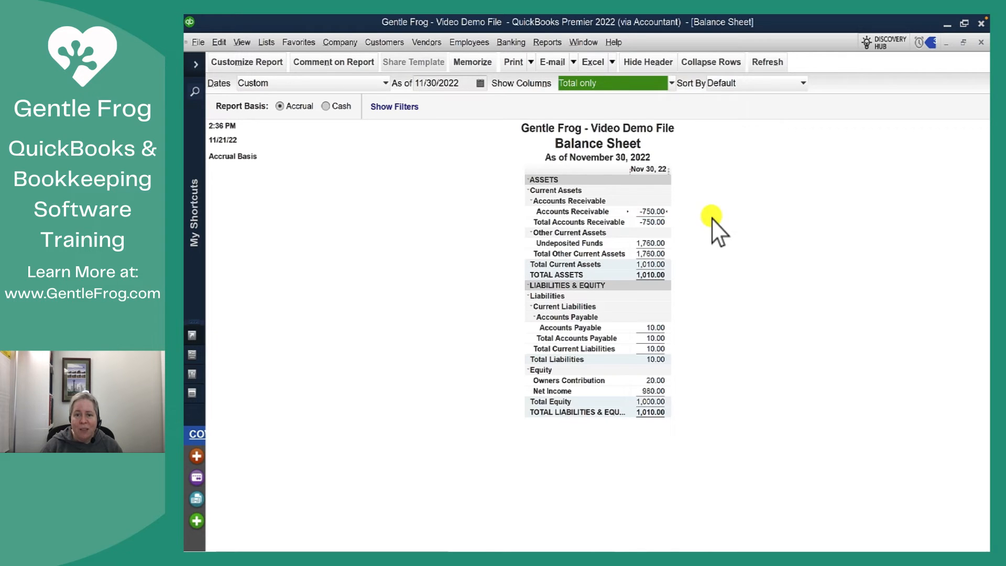
pyautogui.moveTo(492, 157)
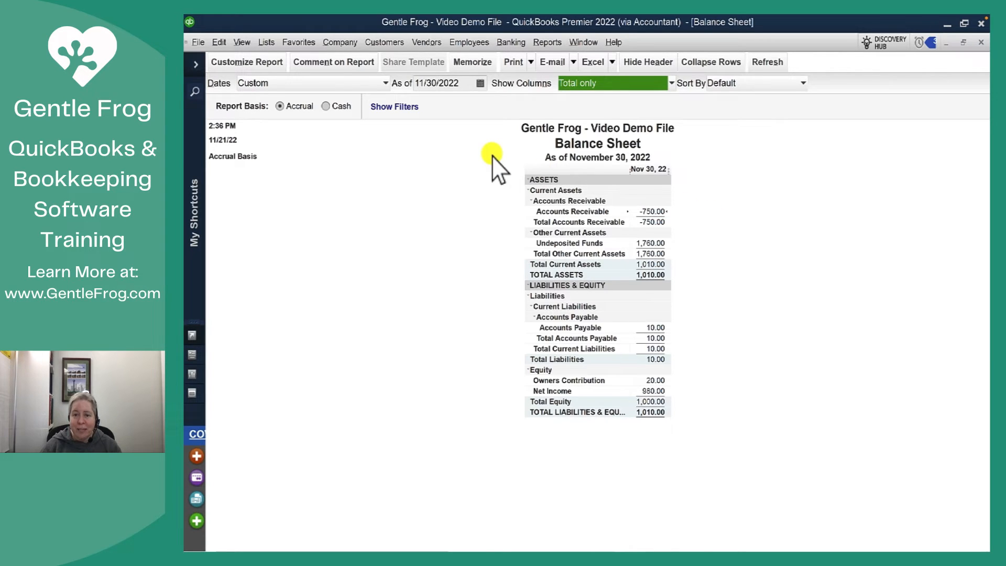
# Run the Customer Balance Summary report showing Sally The Customer at -750.00.
pyautogui.click(548, 42)
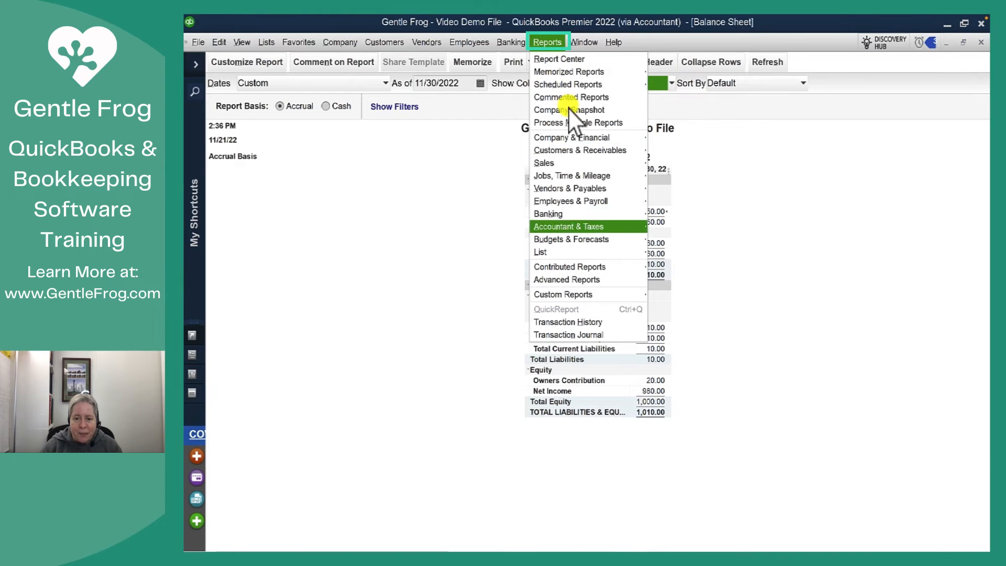
pyautogui.moveTo(579, 150)
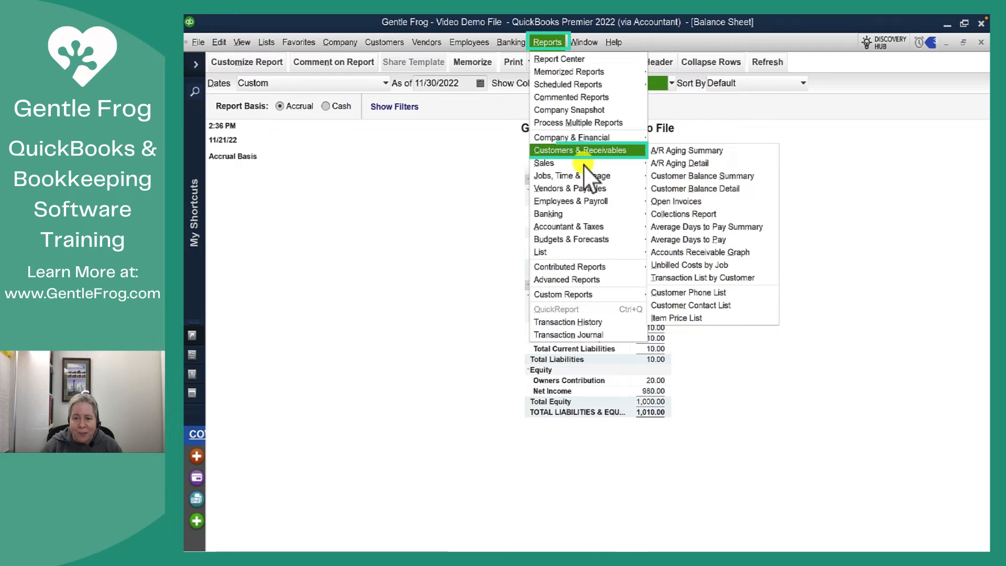
pyautogui.moveTo(679, 162)
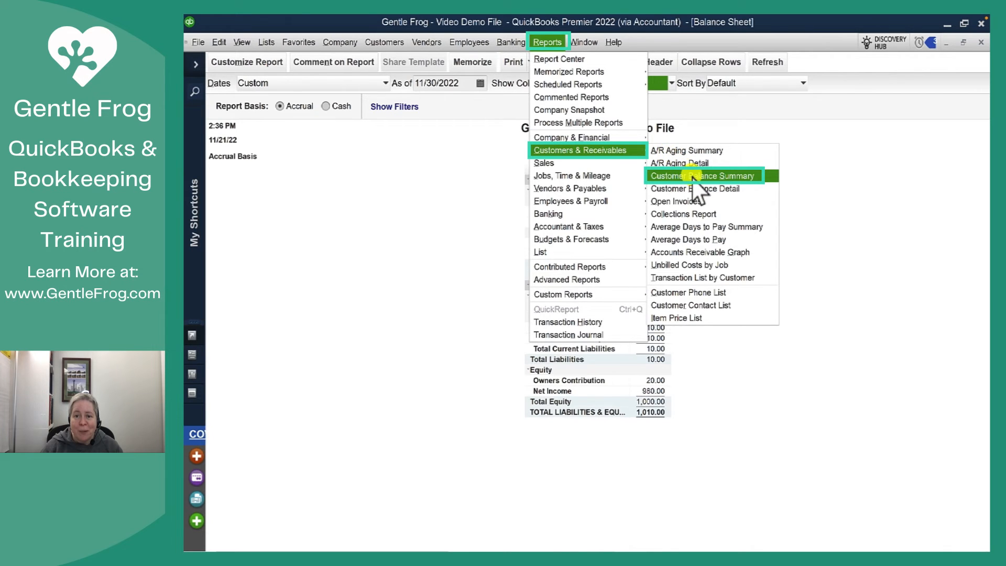
pyautogui.click(703, 175)
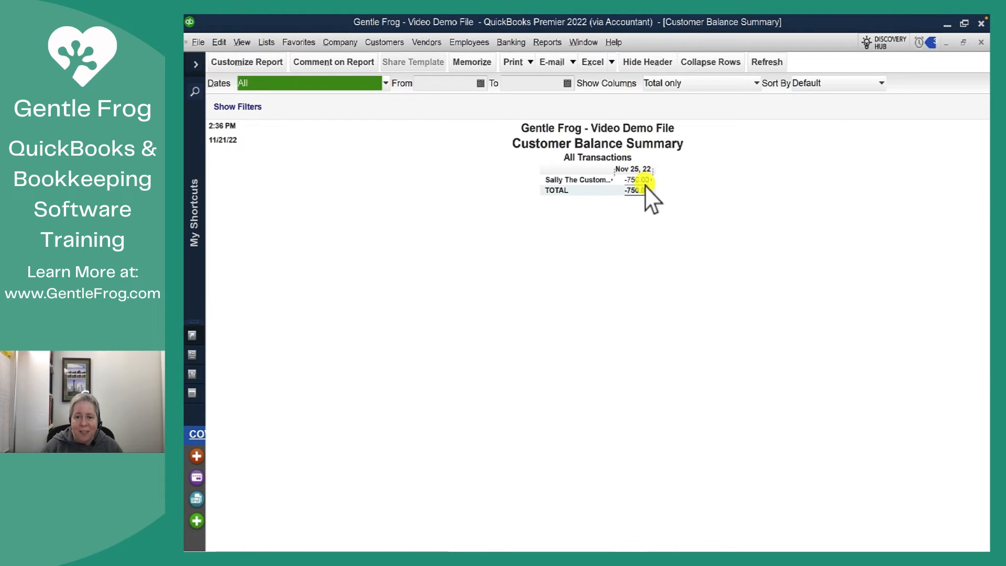
# Run the Profit & Loss Standard report for November 2022 on a cash basis.
pyautogui.click(548, 42)
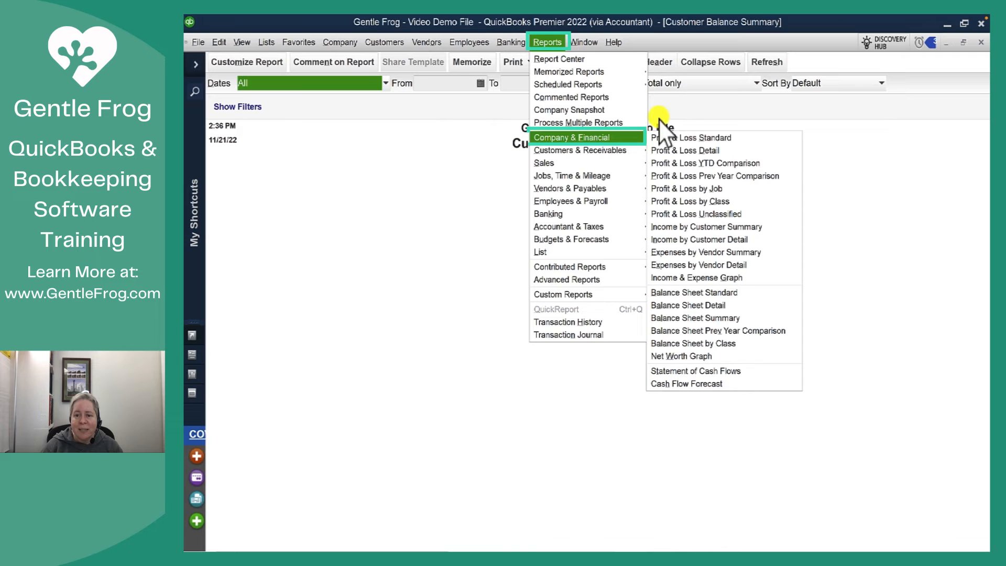
pyautogui.click(693, 138)
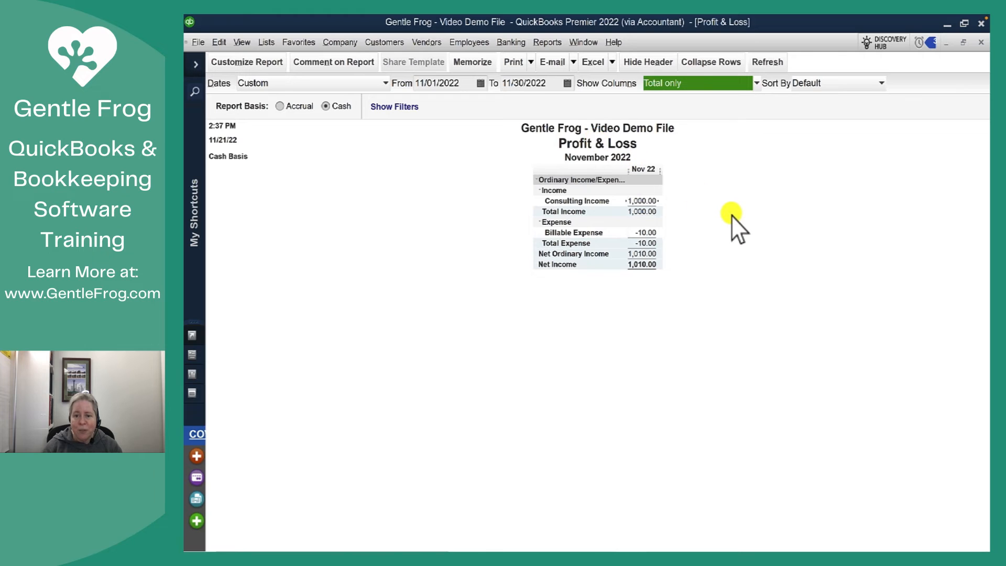
pyautogui.moveTo(744, 228)
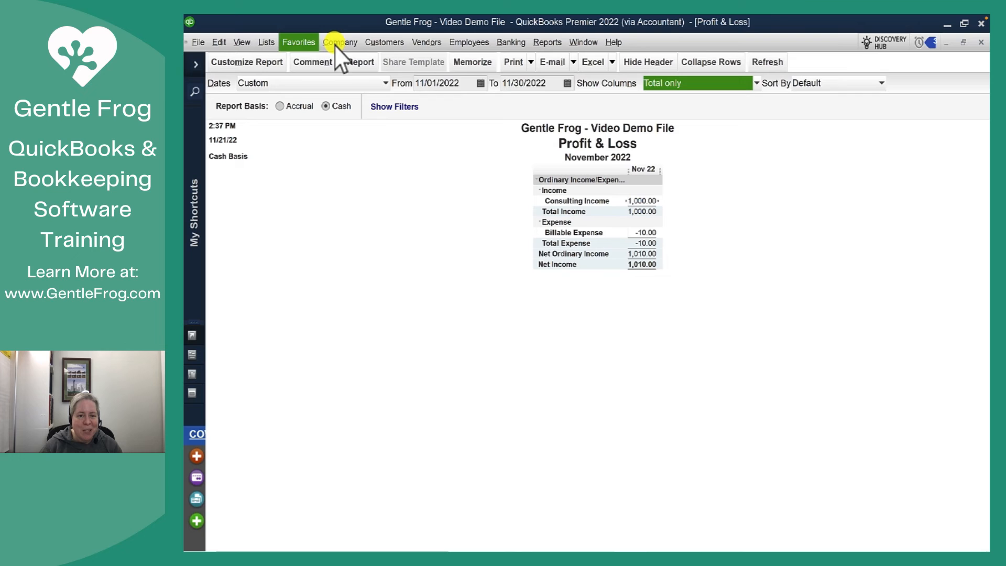
# Create a new invoice for Sally The Customer with one Project line at 1,250.00.
pyautogui.click(384, 41)
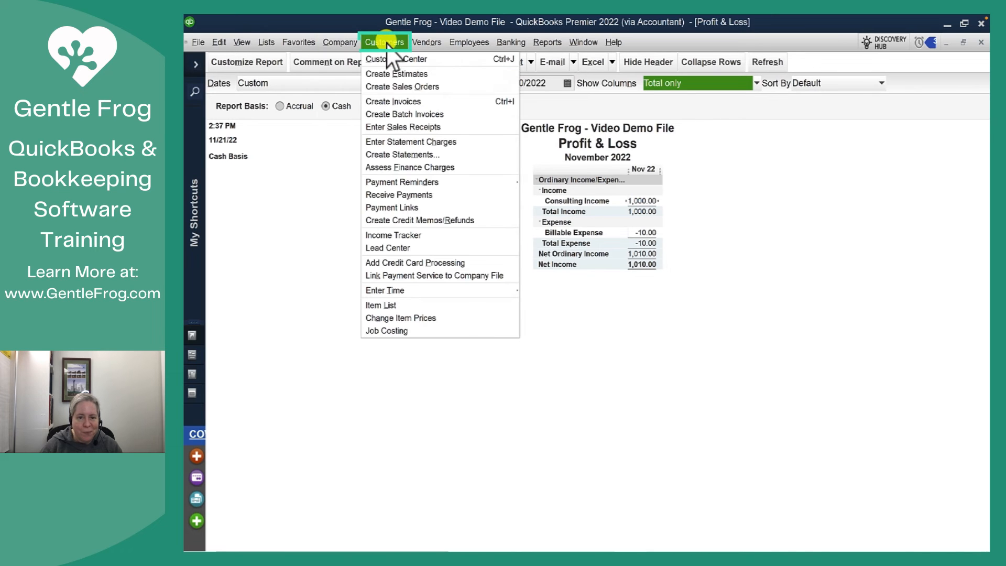
pyautogui.click(393, 102)
pyautogui.write('Sal')
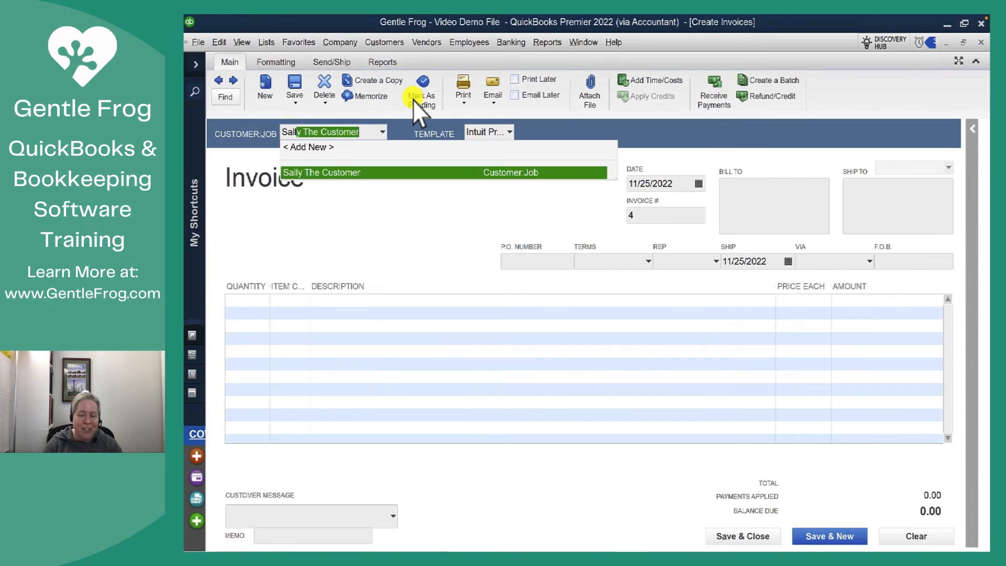
pyautogui.click(322, 172)
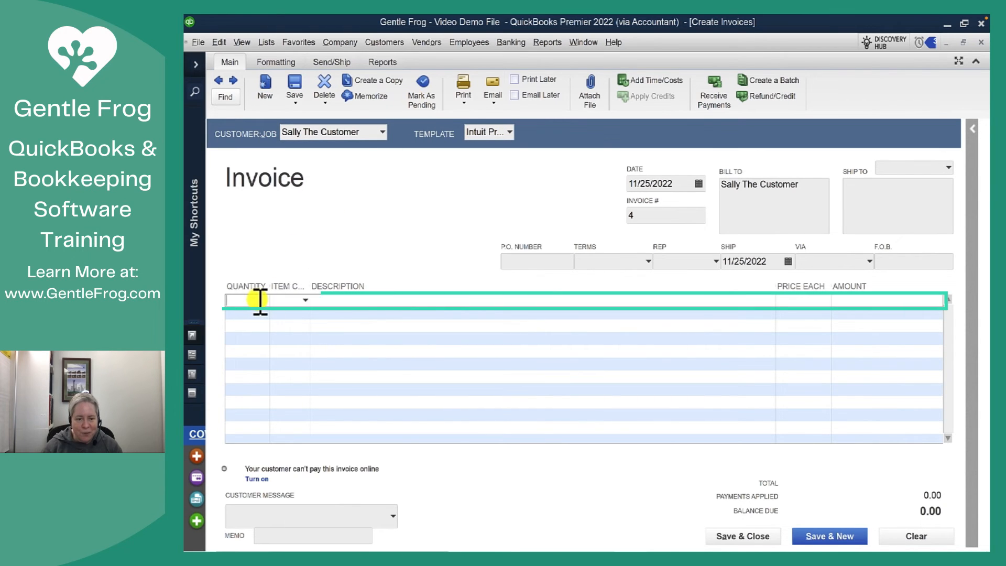
pyautogui.write('1')
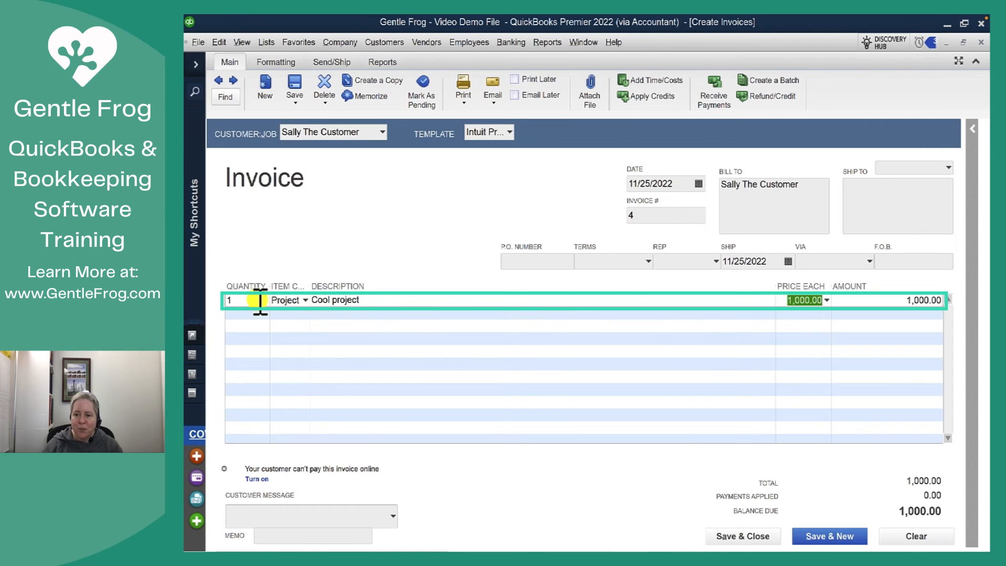
pyautogui.write('1,250.00')
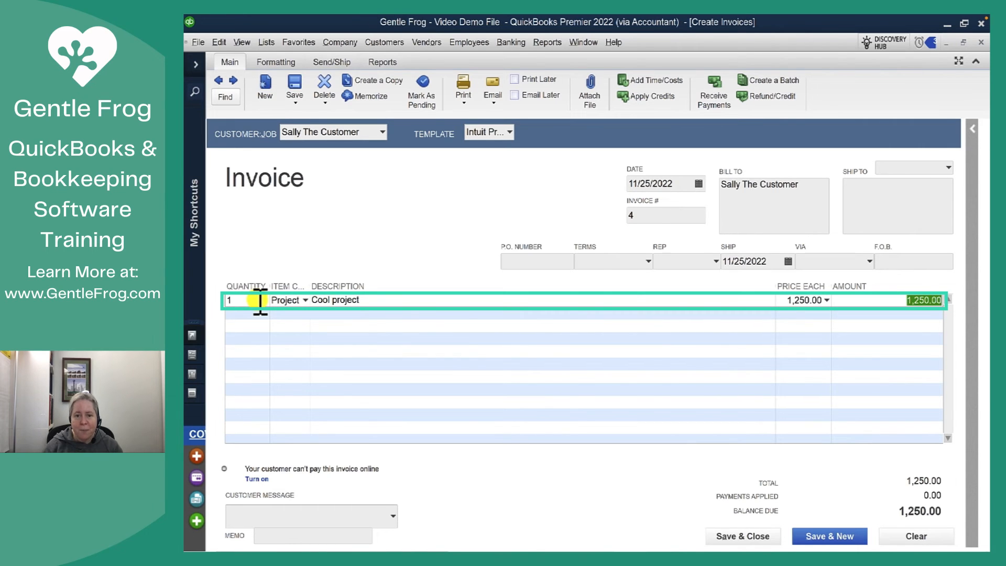
pyautogui.click(295, 88)
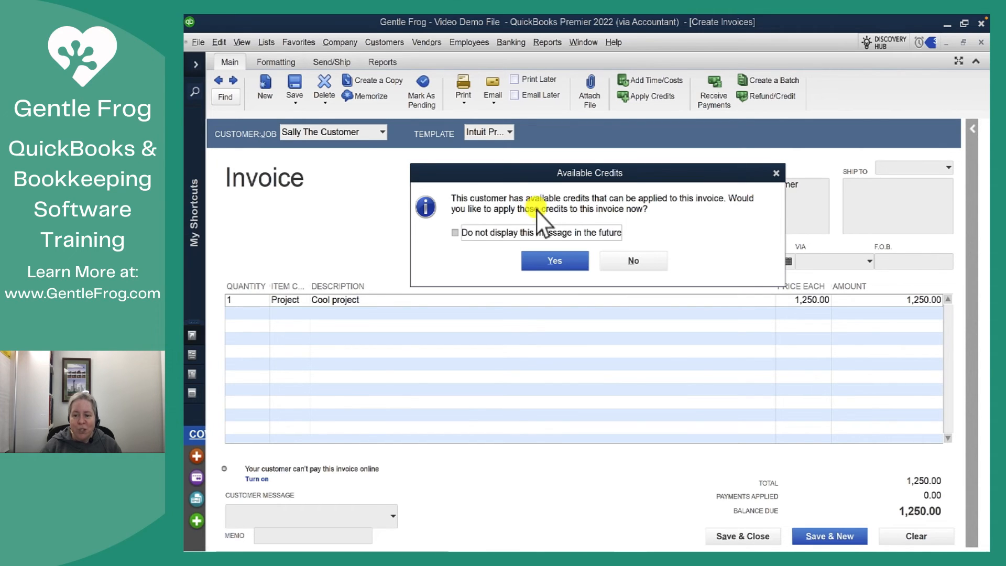
pyautogui.moveTo(630, 238)
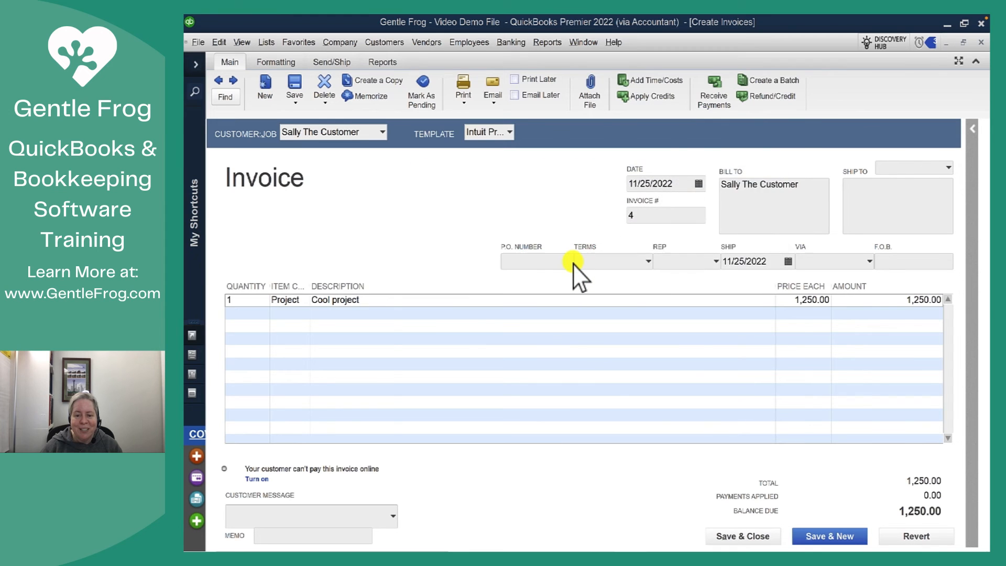
# Apply the available 750.00 credit to the invoice and save it, leaving 500.00 due.
pyautogui.click(648, 95)
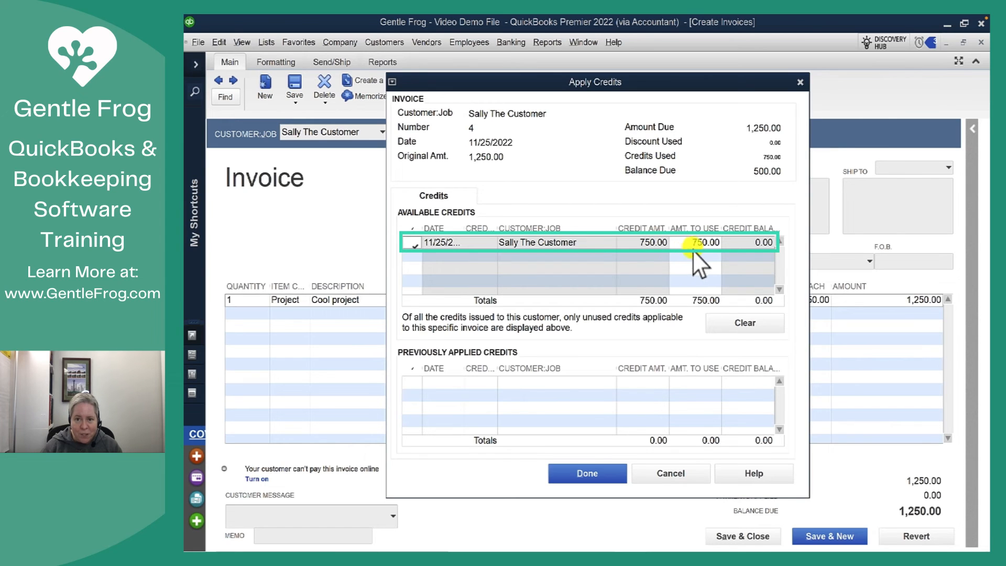
pyautogui.moveTo(771, 276)
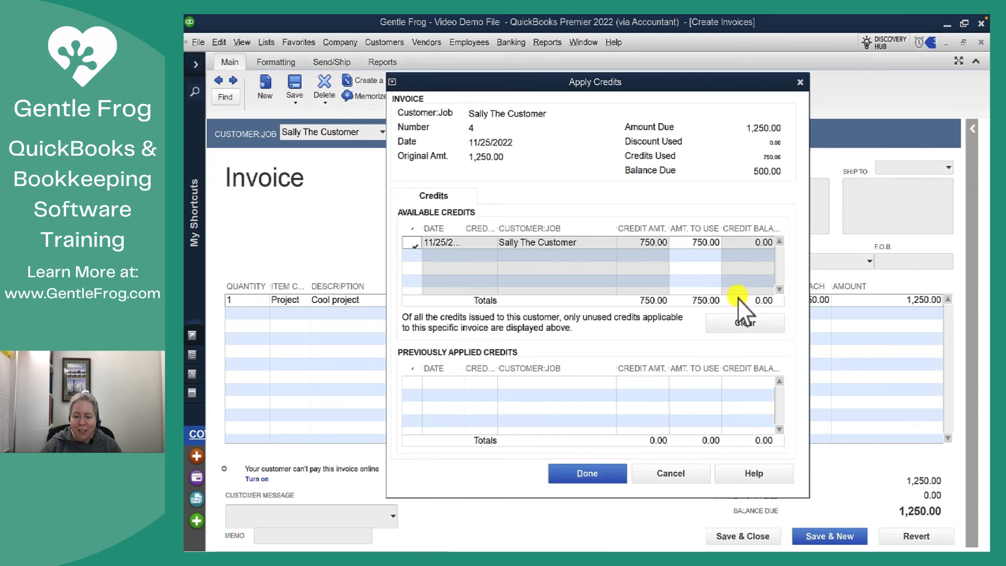
pyautogui.click(585, 474)
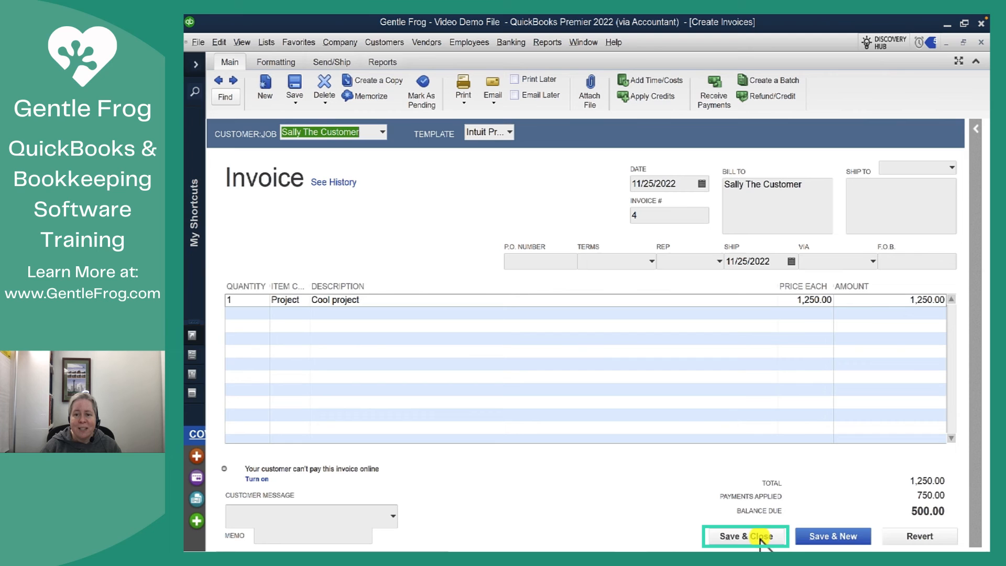
pyautogui.click(745, 536)
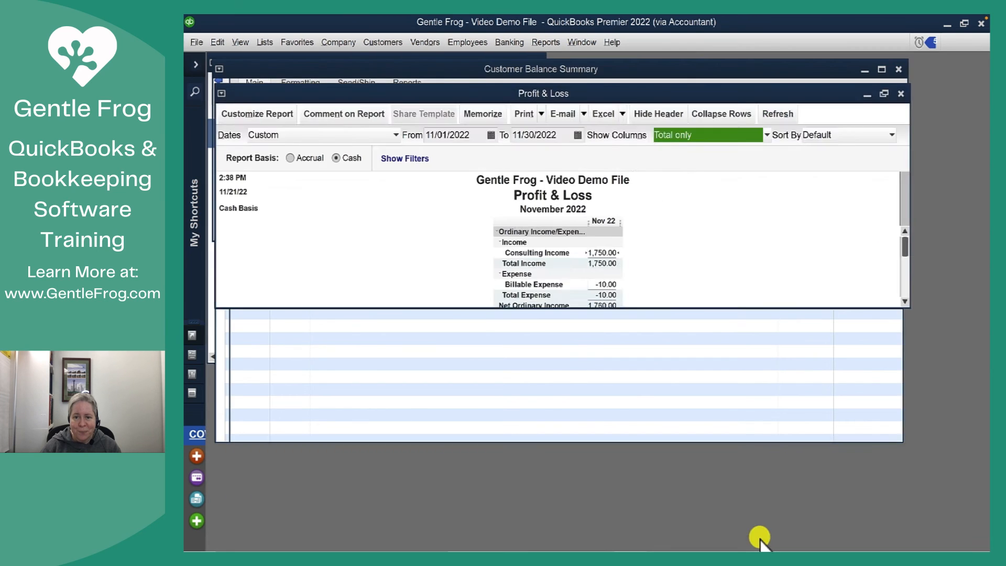